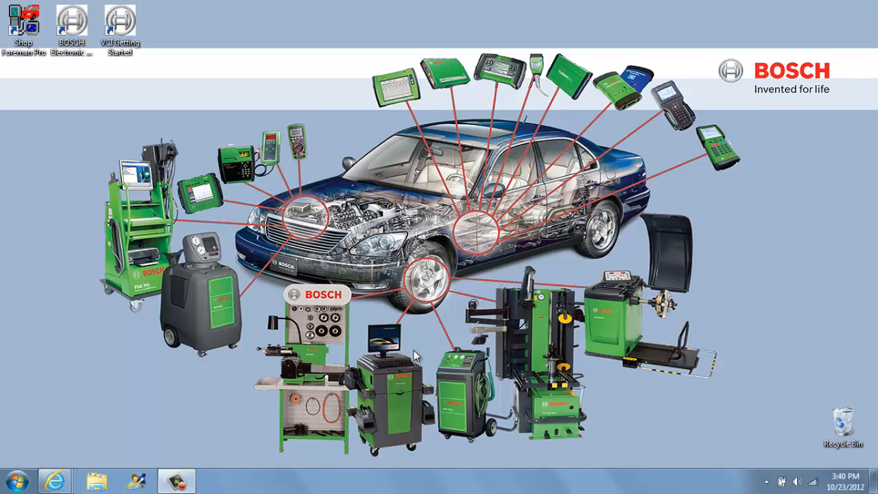
mouse_move(54, 426)
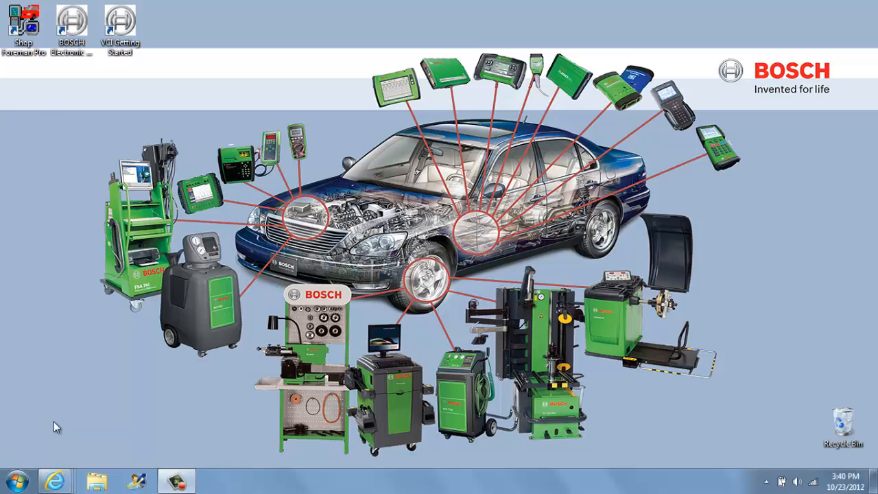
Step: Show the Computer window listing drive C, the ESITRONIC DVD and the Lexar drive
left_click(96, 481)
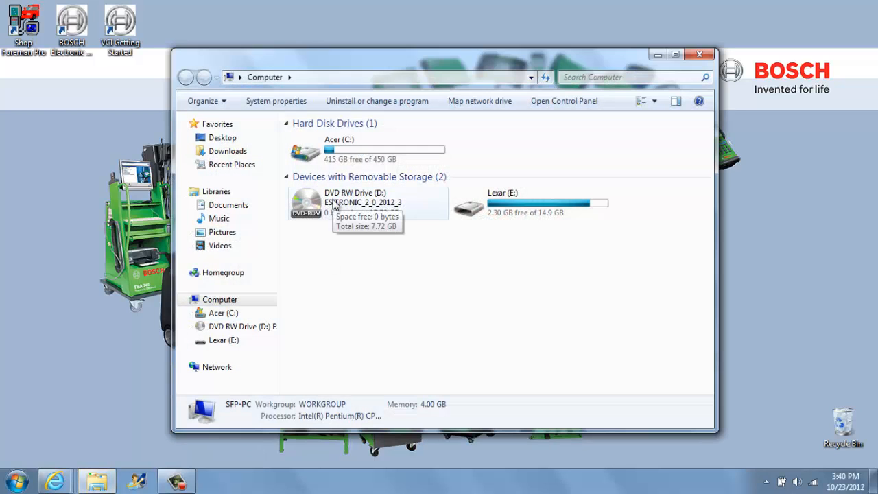
Step: Browse the ESITRONIC DVD (D:) contents and launch the rbsetup installer
right_click(362, 203)
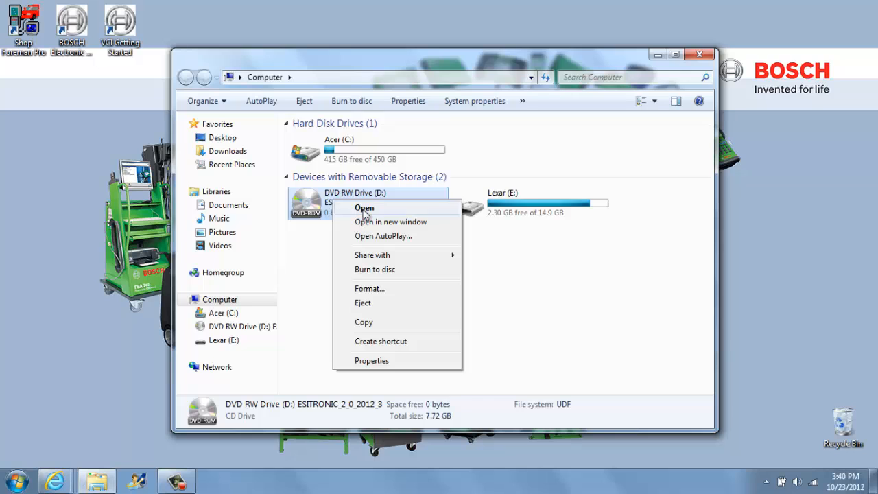
left_click(365, 208)
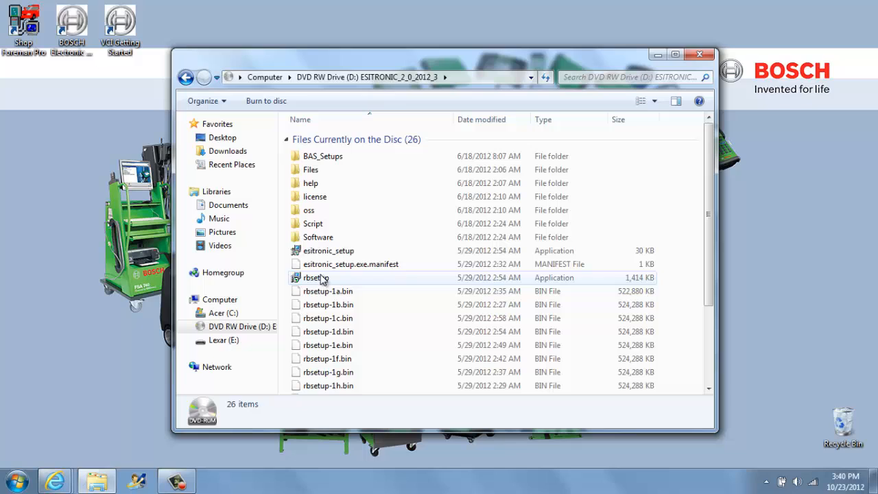
double_click(315, 277)
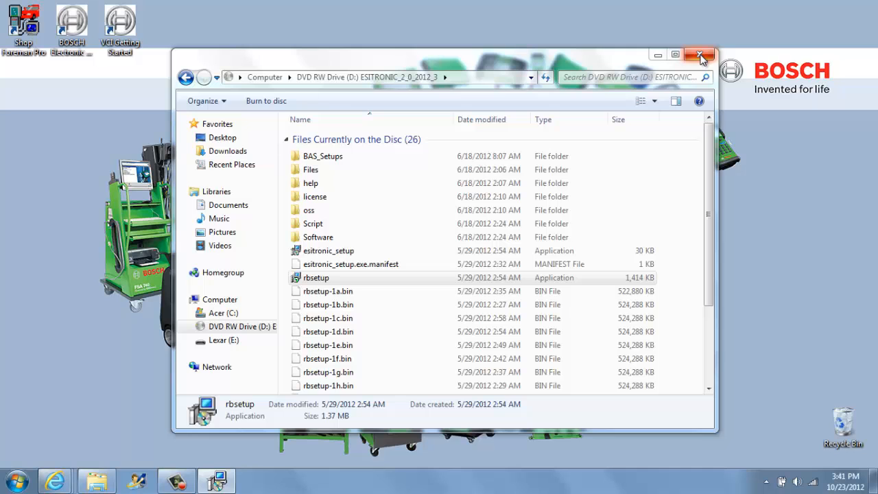
Step: Choose USA as the country, reaching the C:\Program Files (x86)\Bosch\ESI[tronic] 2.0 destination step
left_click(700, 55)
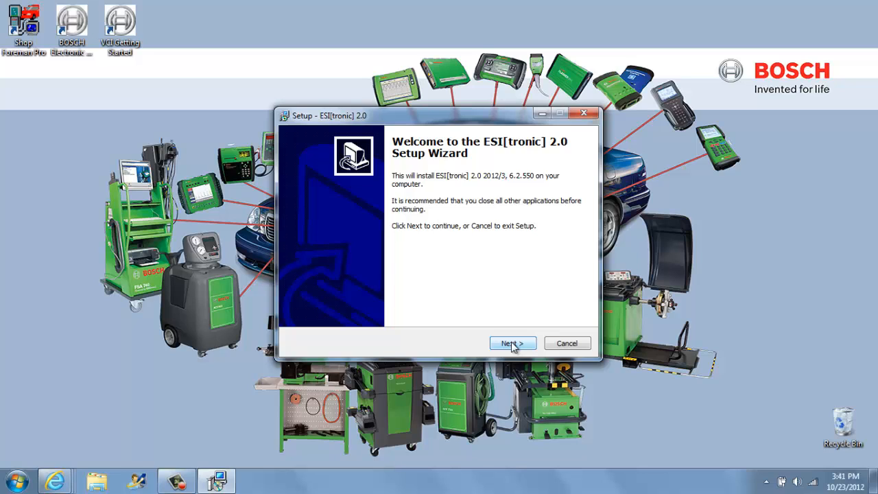
left_click(514, 343)
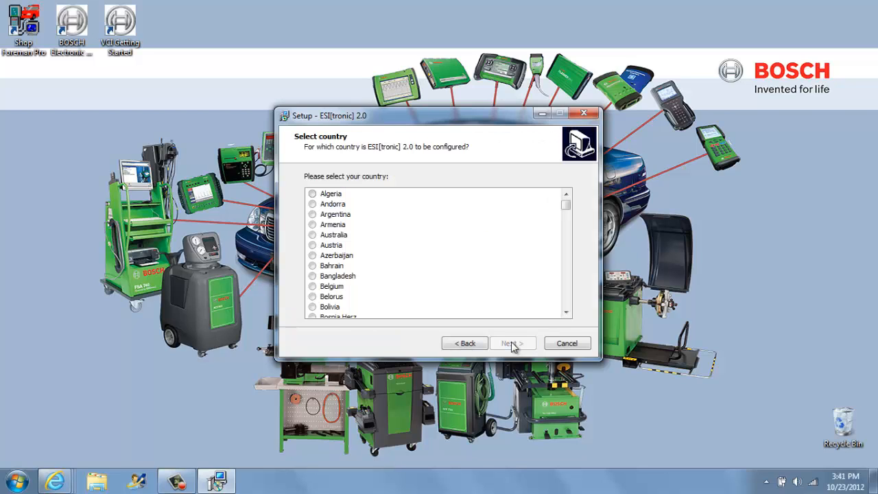
left_click(327, 307)
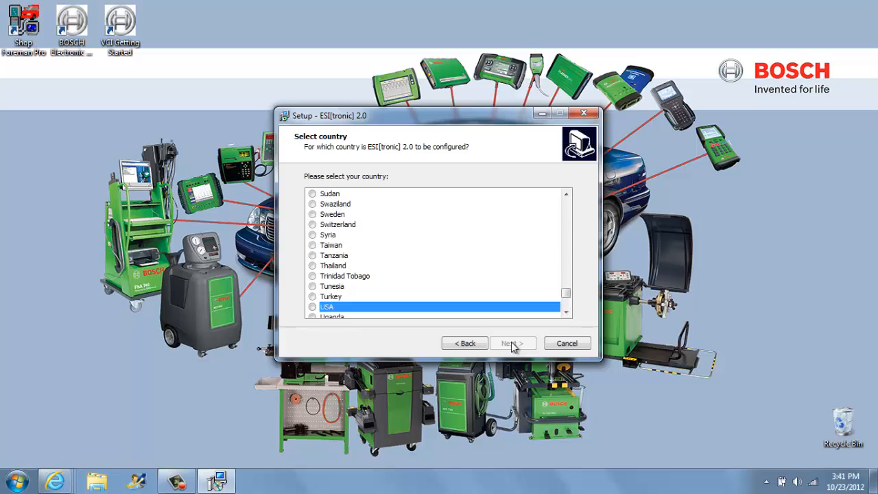
left_click(313, 307)
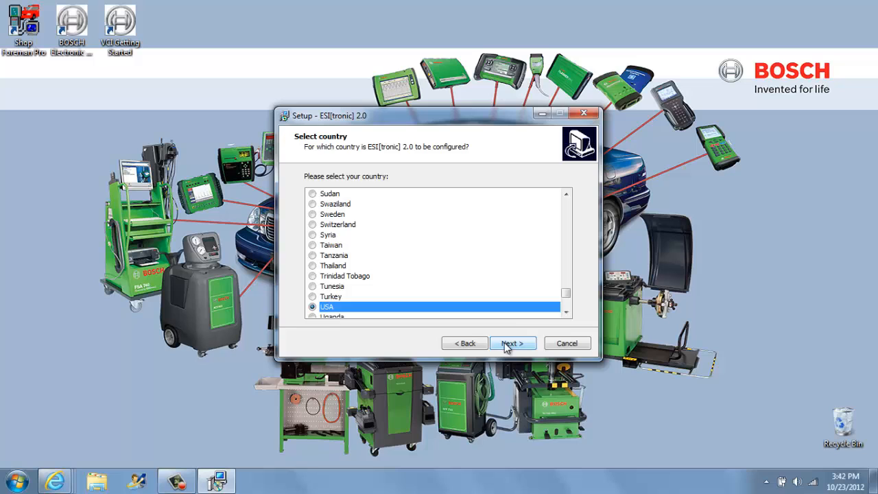
left_click(513, 343)
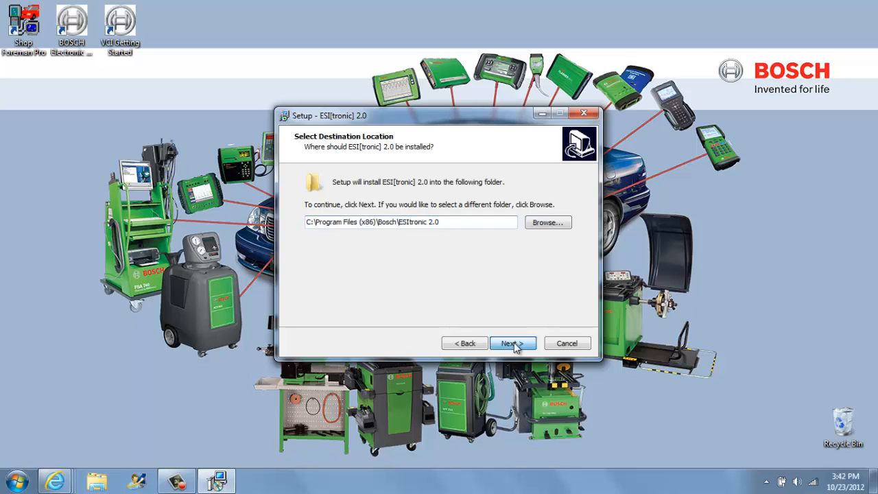
Step: Accept the default ESI[tronic] 2.0 folder and choose installation without an I-Key
left_click(513, 343)
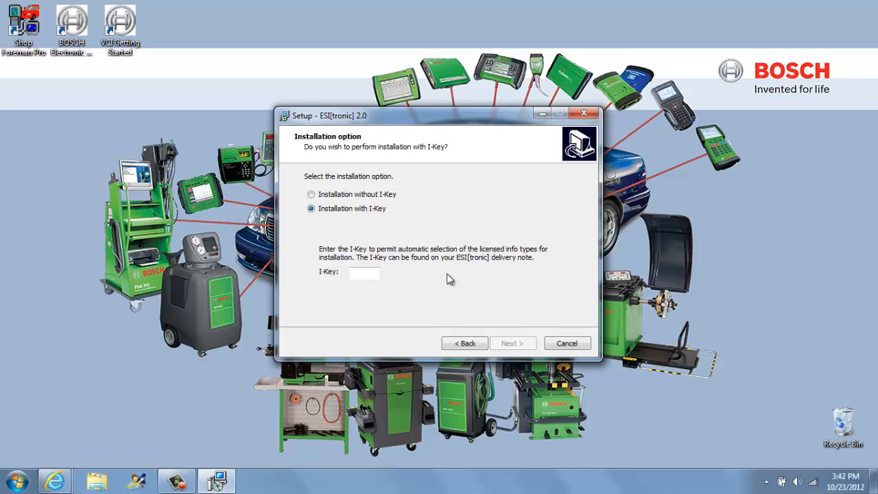
mouse_move(354, 230)
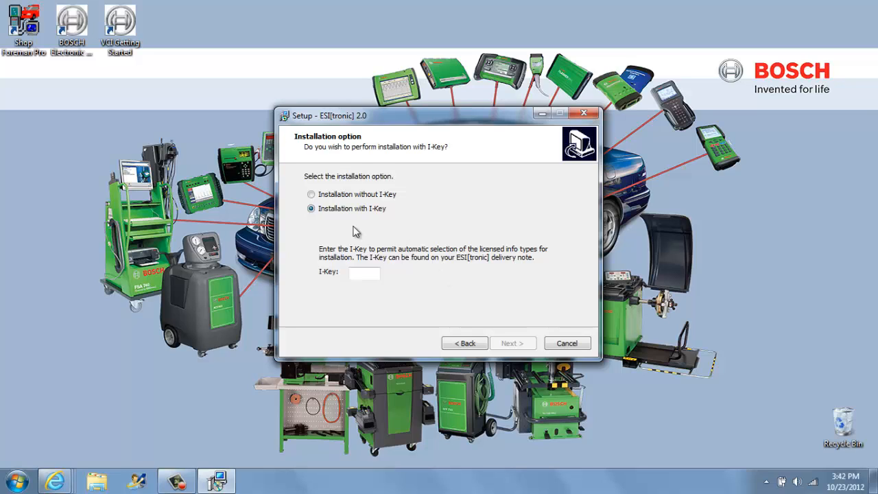
left_click(310, 195)
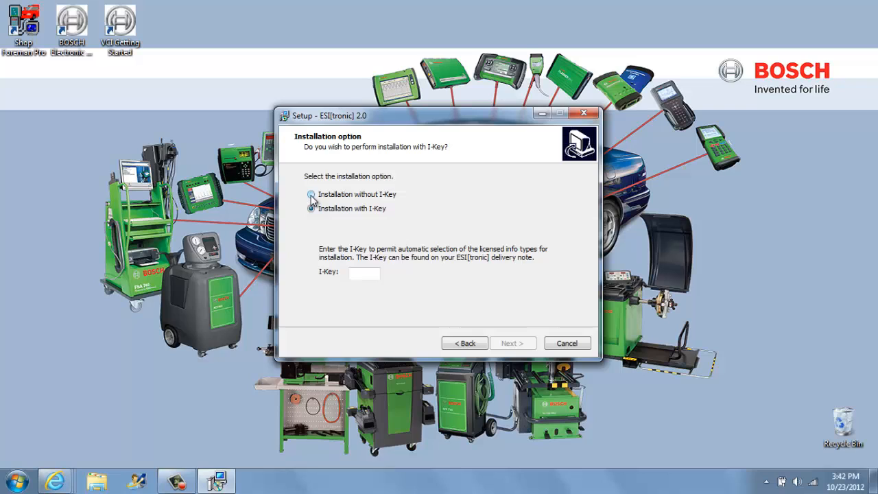
left_click(310, 195)
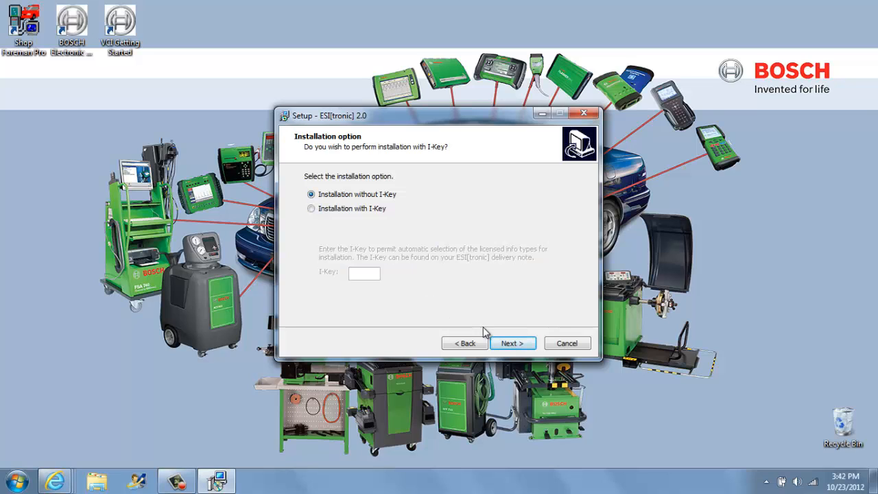
left_click(512, 343)
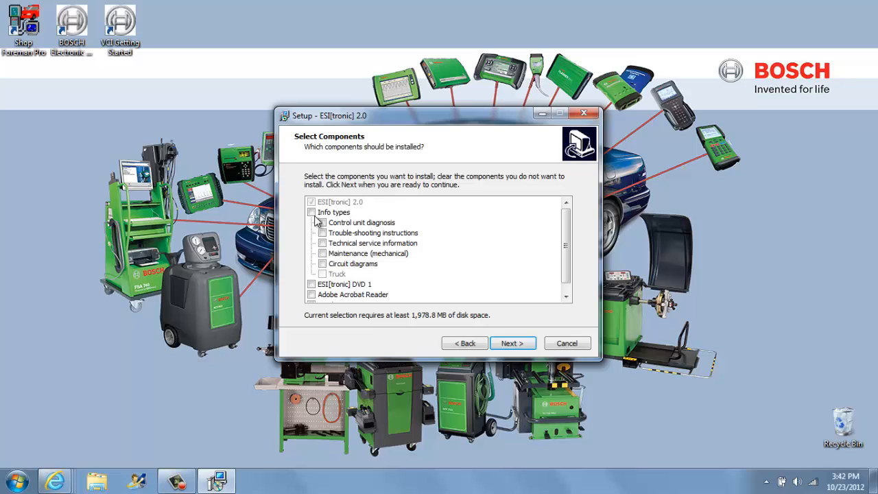
Step: Include all the Info types components except Truck in the installation
left_click(312, 212)
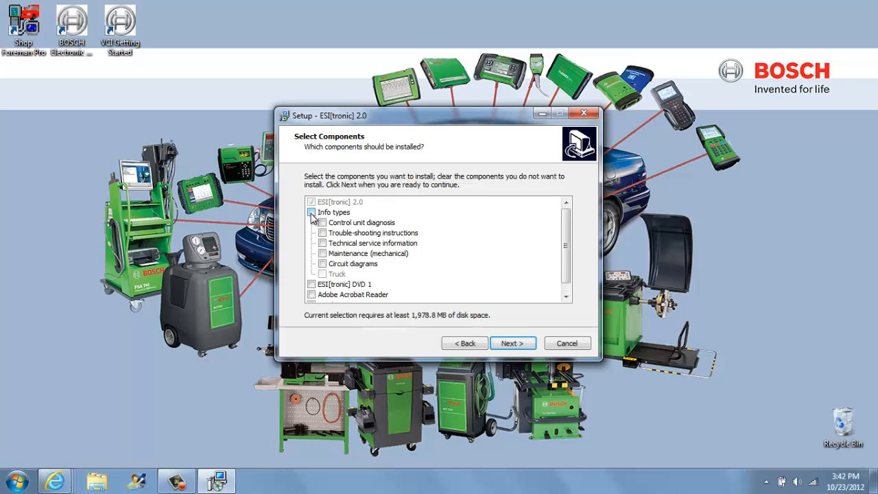
left_click(312, 211)
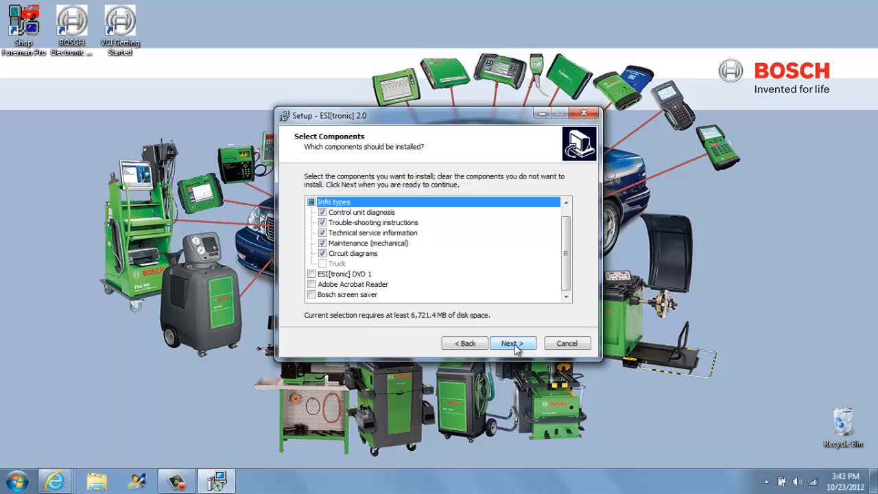
Step: Confirm the components and start the ESI[tronic] 2.0 installation from the Ready to Install page
left_click(512, 343)
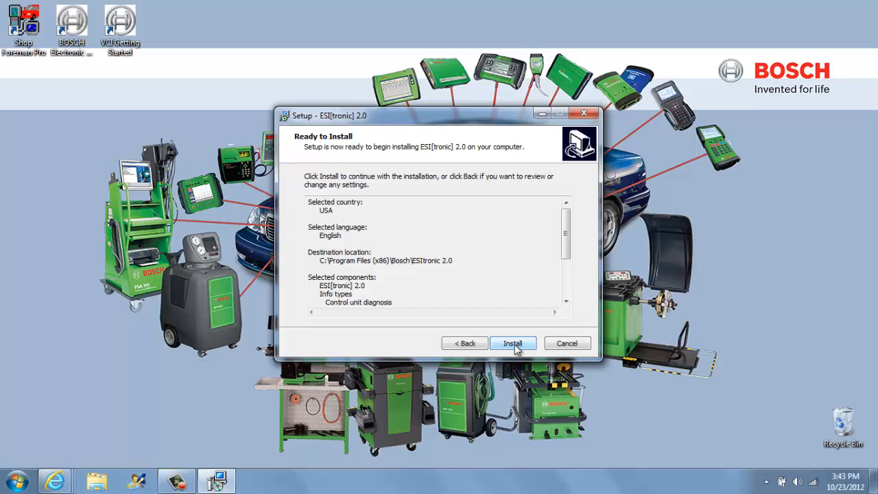
left_click(513, 343)
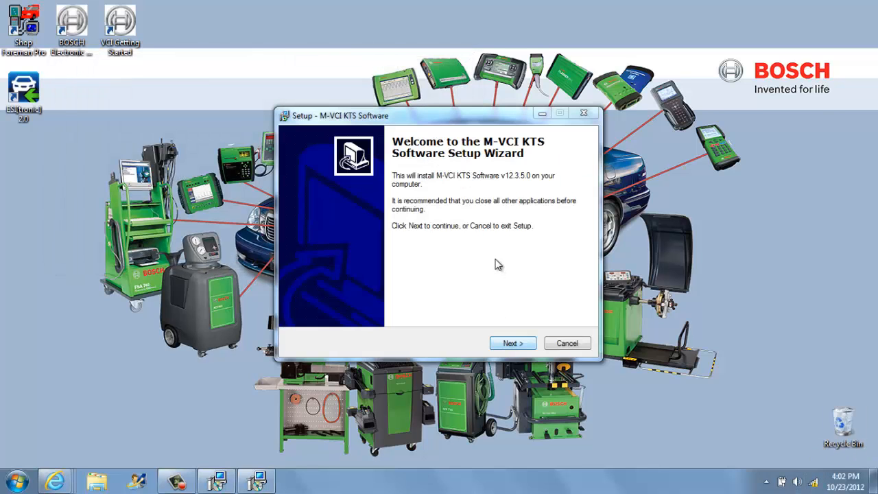
mouse_move(472, 284)
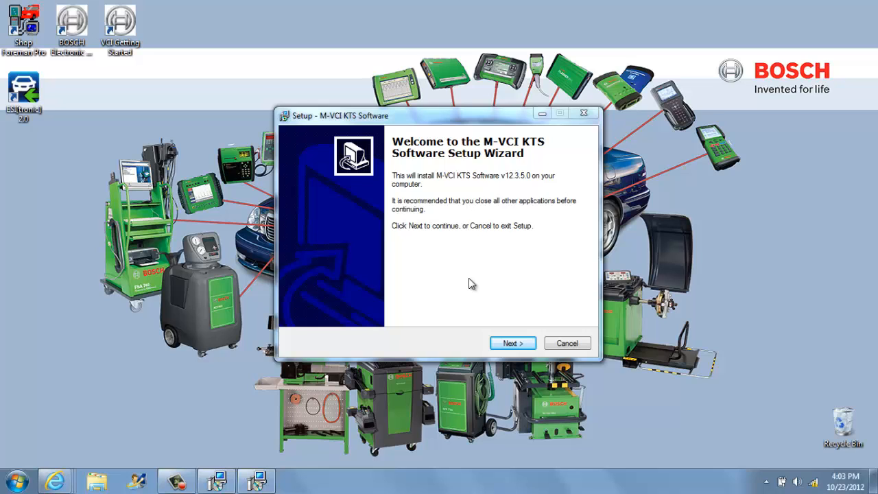
Step: Continue past the M-VCI KTS welcome to the C:\Program Files (x86)\Bosch\MVCI-KTS destination step
left_click(512, 343)
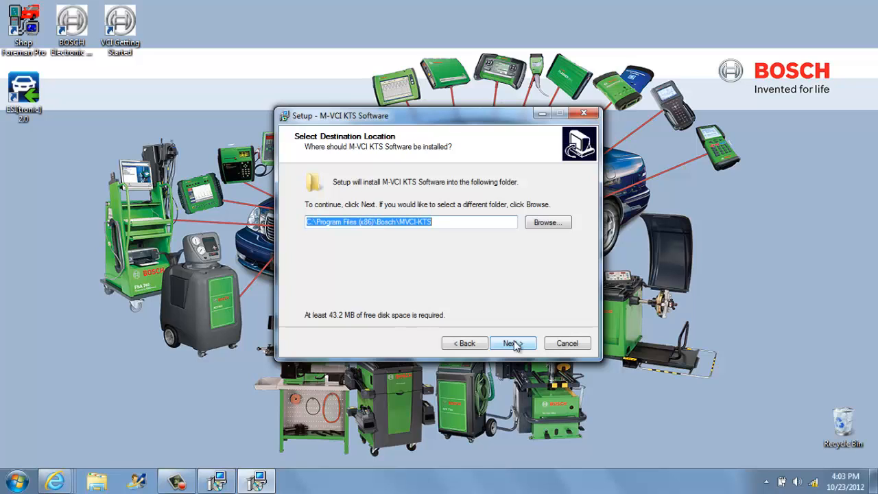
Step: Accept the default MVCI-KTS folder and start the M-VCI KTS Software installation
left_click(514, 343)
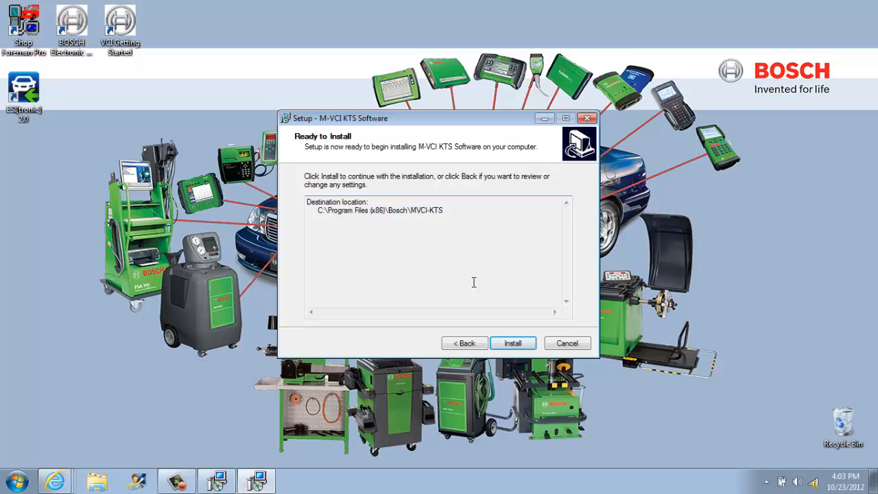
left_click(513, 343)
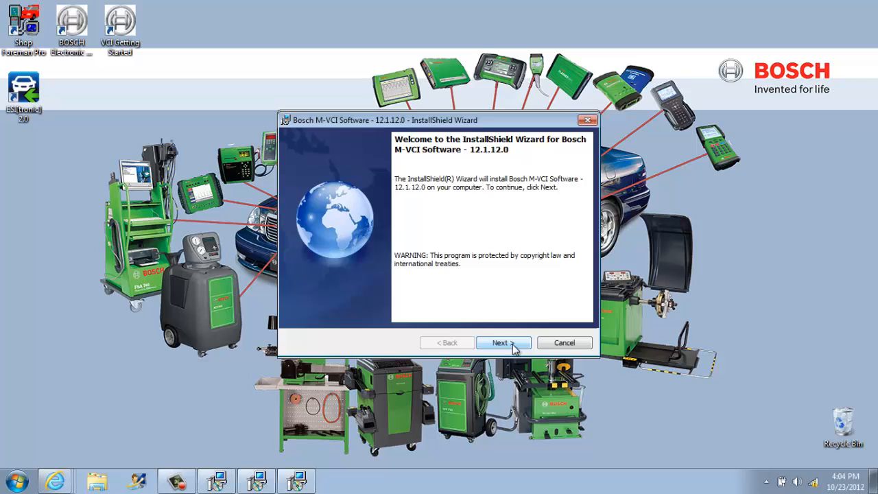
Step: Install Bosch M-VCI Software 12.1.12.0 into the default VCI Platform Software folder
left_click(500, 343)
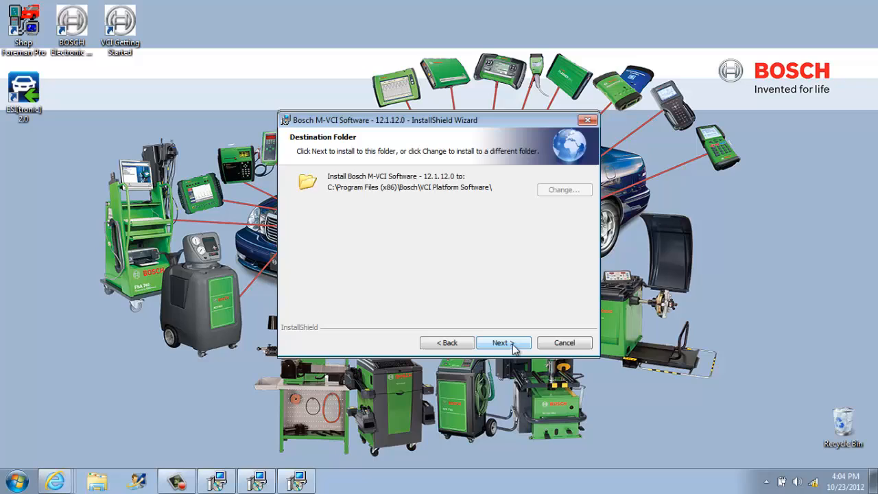
left_click(502, 343)
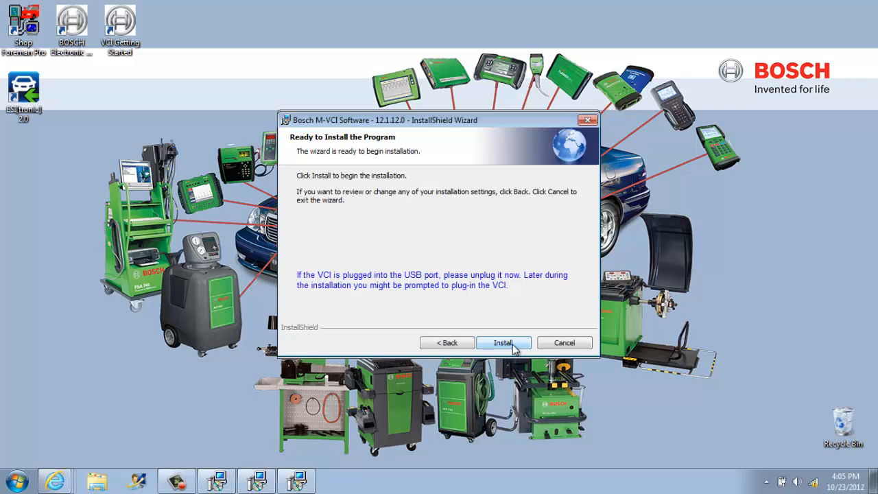
left_click(502, 343)
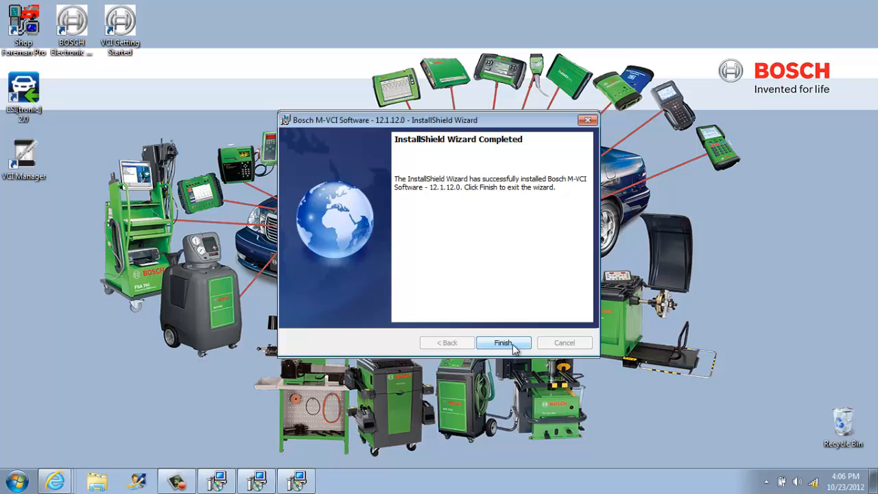
Step: Finish the InstallShield, M-VCI KTS and ESI[tronic] 2.0 wizards, returning to the Bosch desktop
left_click(502, 343)
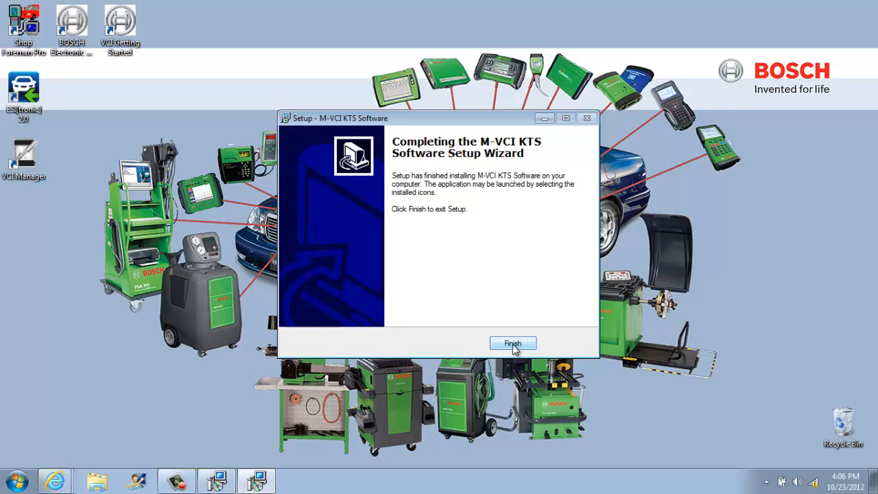
left_click(514, 343)
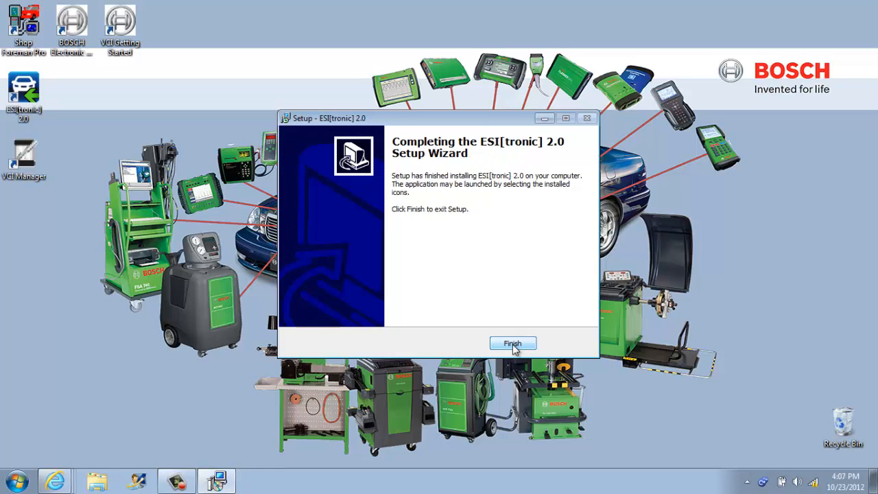
left_click(513, 344)
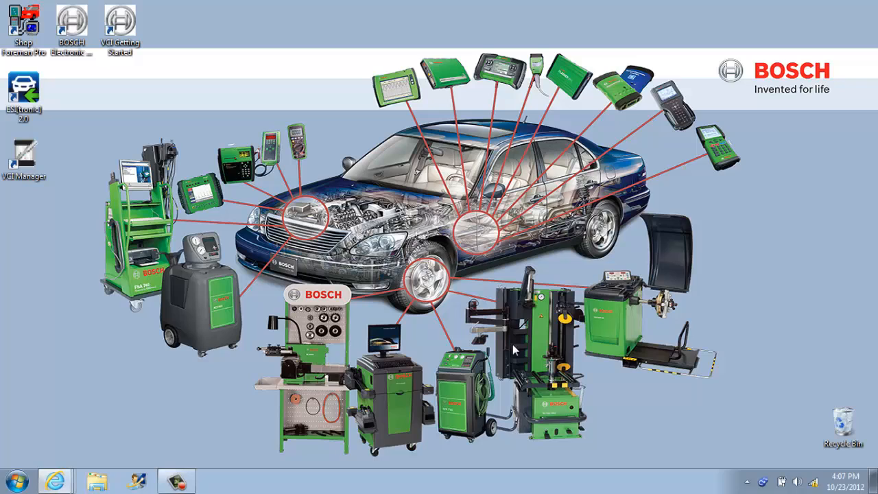